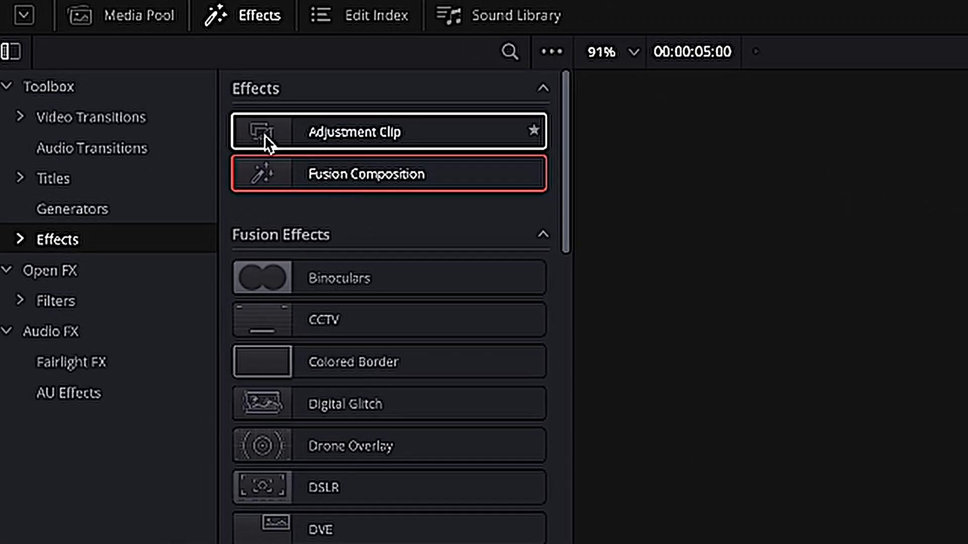
- Add a Fusion Composition clip to Video 1 and select it for the Inspector
click(364, 174)
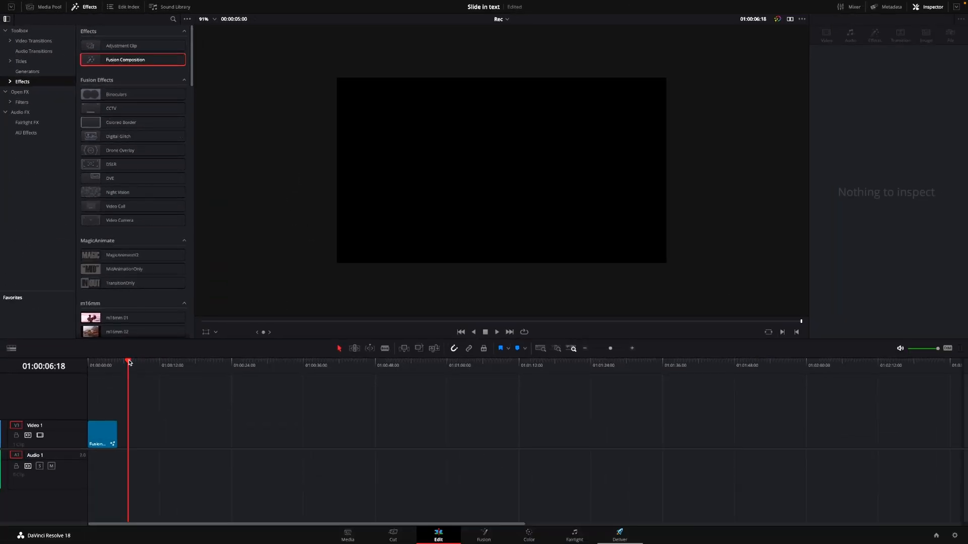
click(102, 433)
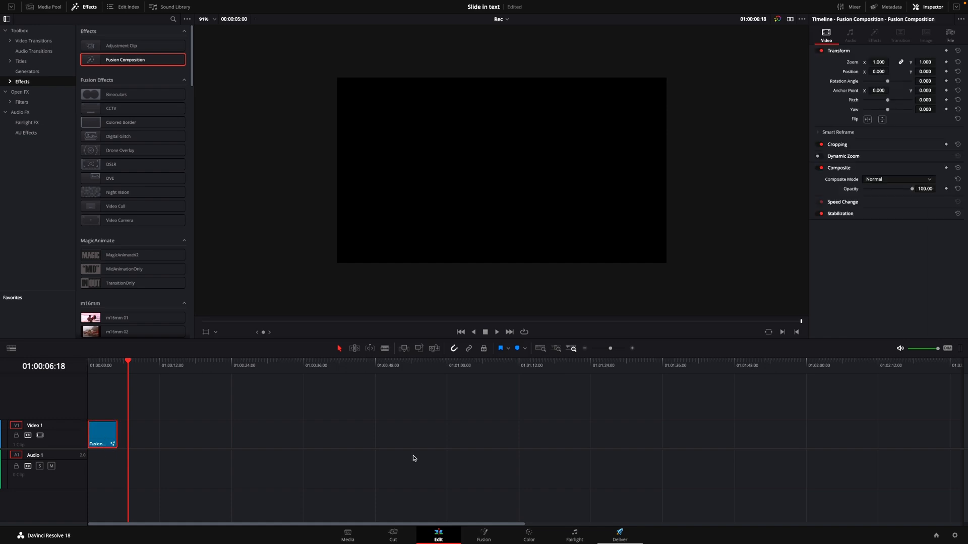
click(483, 536)
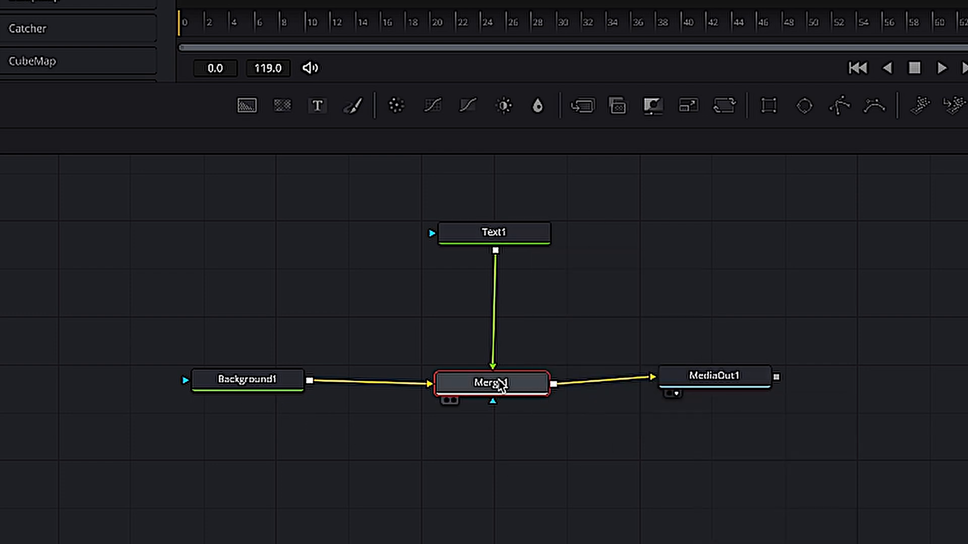
mouse_move(414, 384)
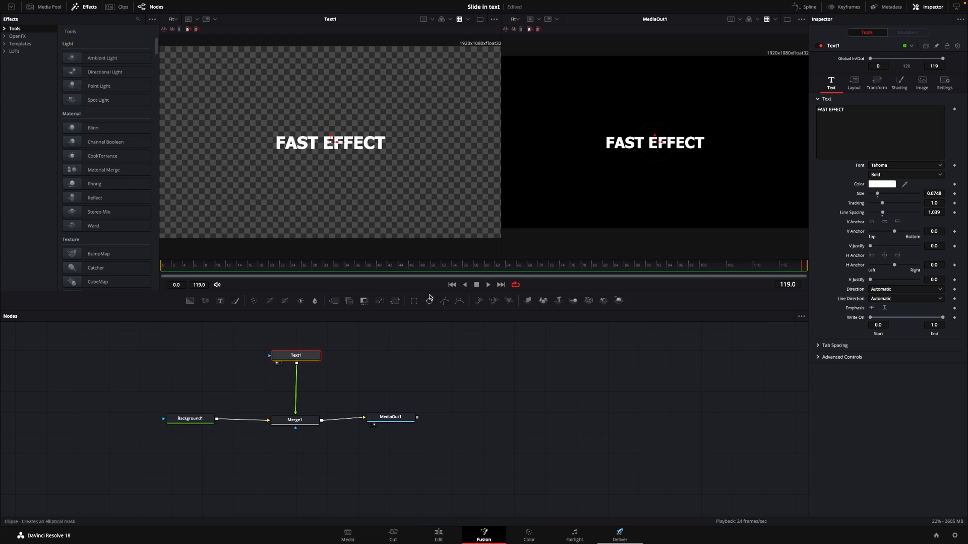
mouse_move(444, 301)
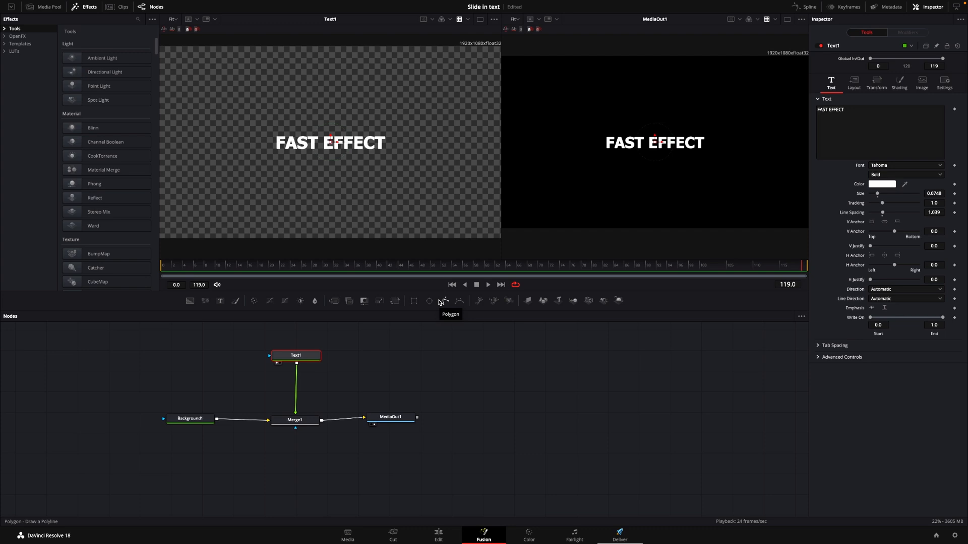
mouse_move(504, 280)
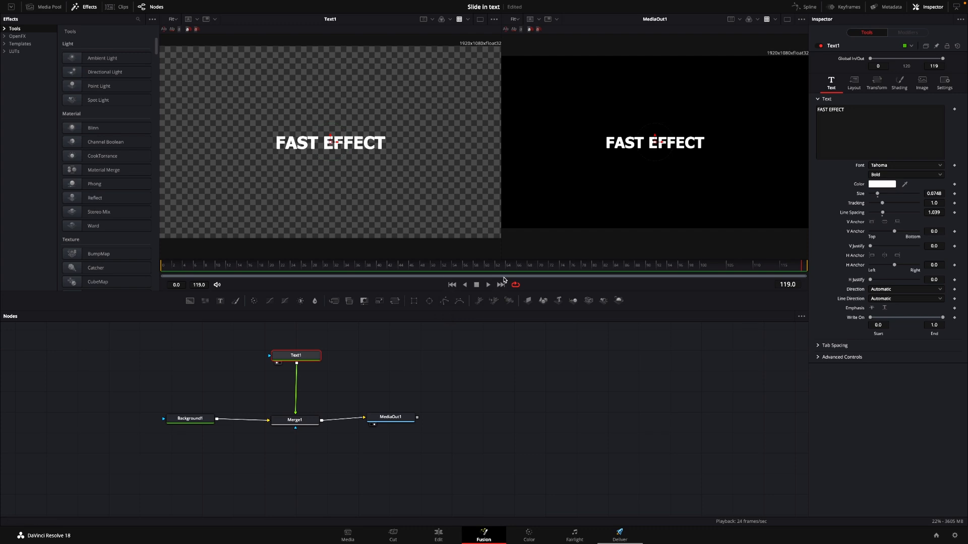
mouse_move(674, 152)
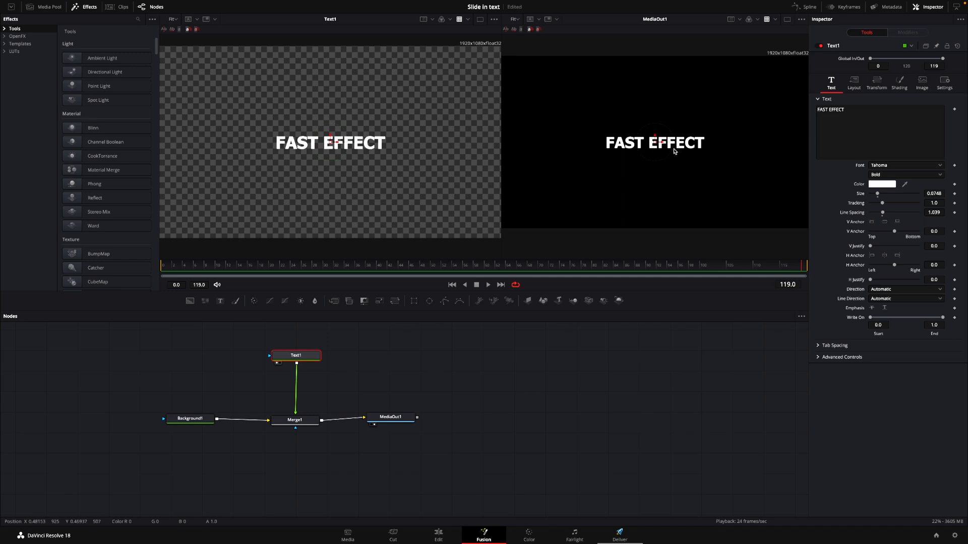
mouse_move(649, 158)
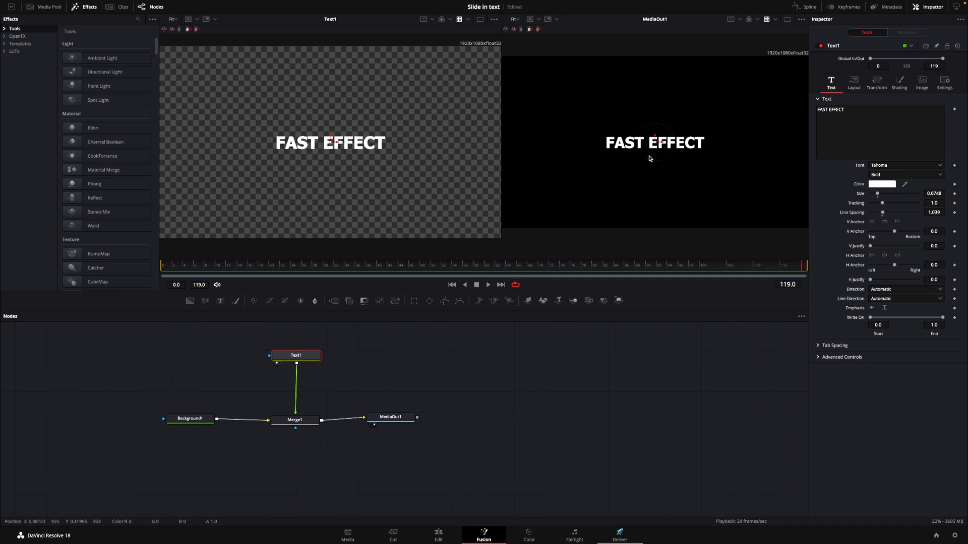
mouse_move(692, 156)
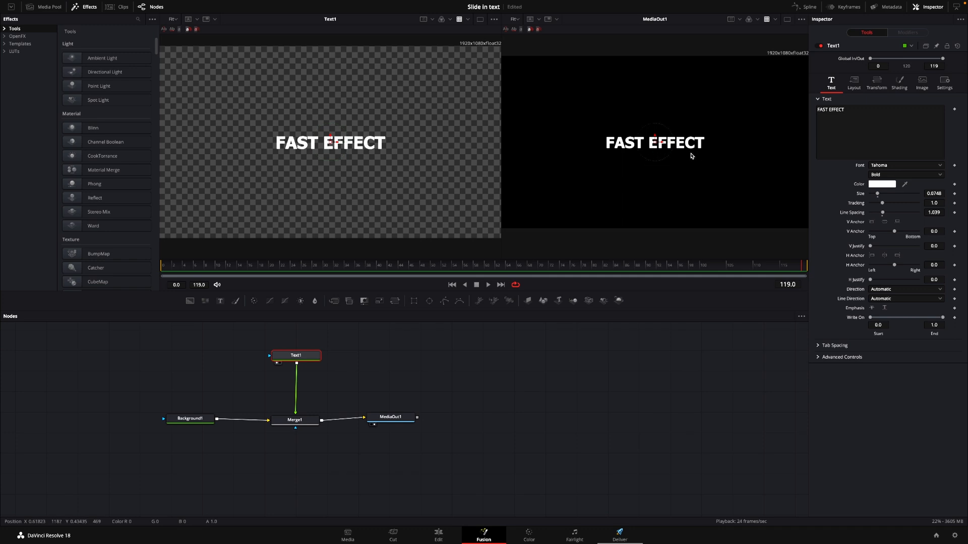
mouse_move(695, 157)
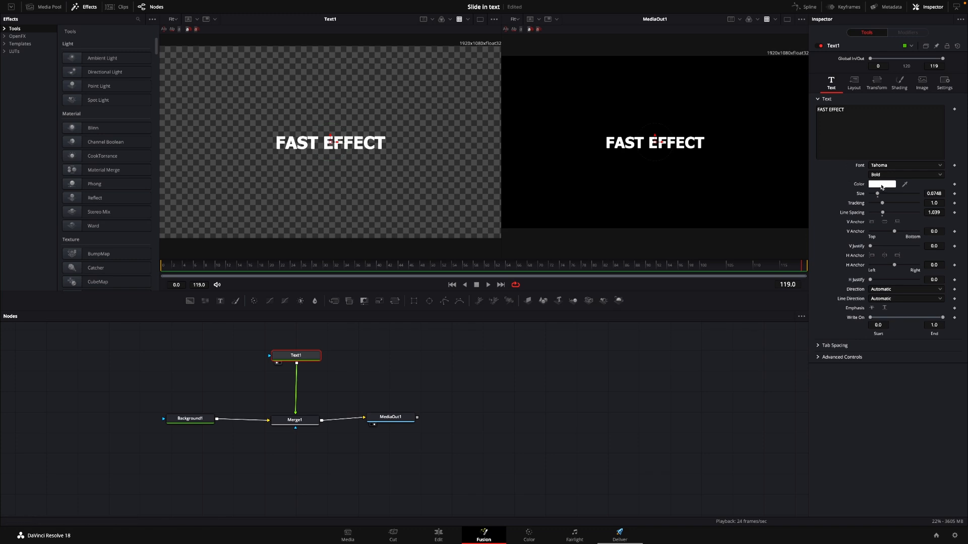
- Try a different colour for the whole FAST EFFECT title, keeping it white
click(882, 184)
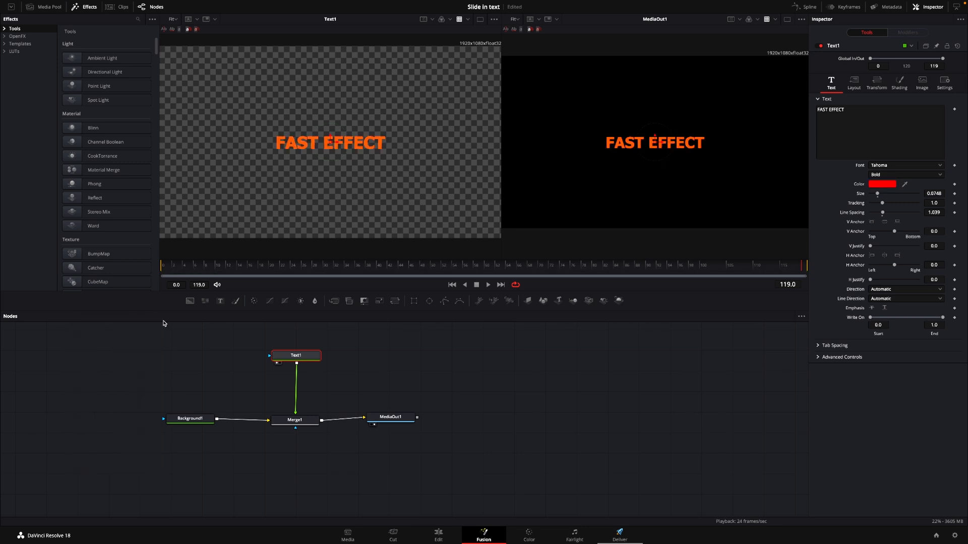
click(883, 184)
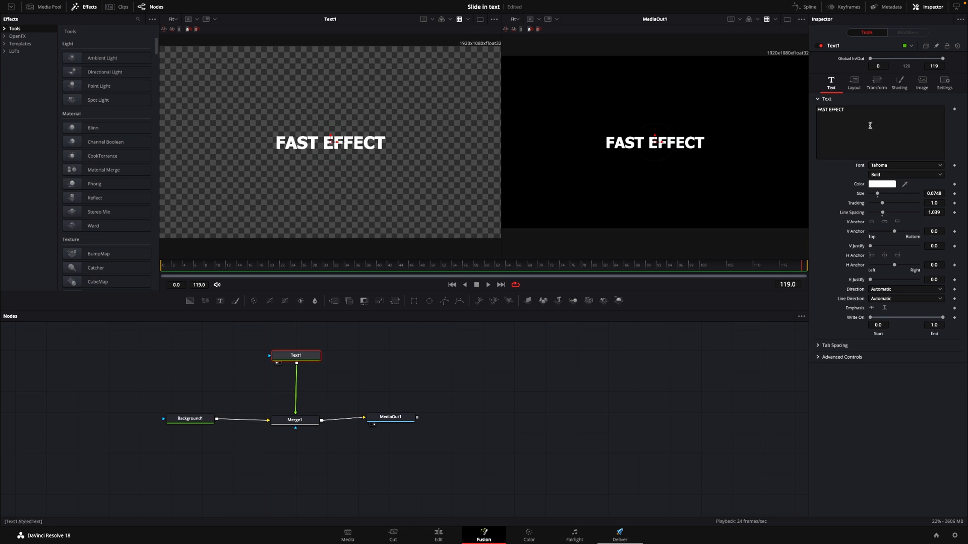
- Apply Character Level Styling colouring the word EFFECT yellow
right_click(870, 125)
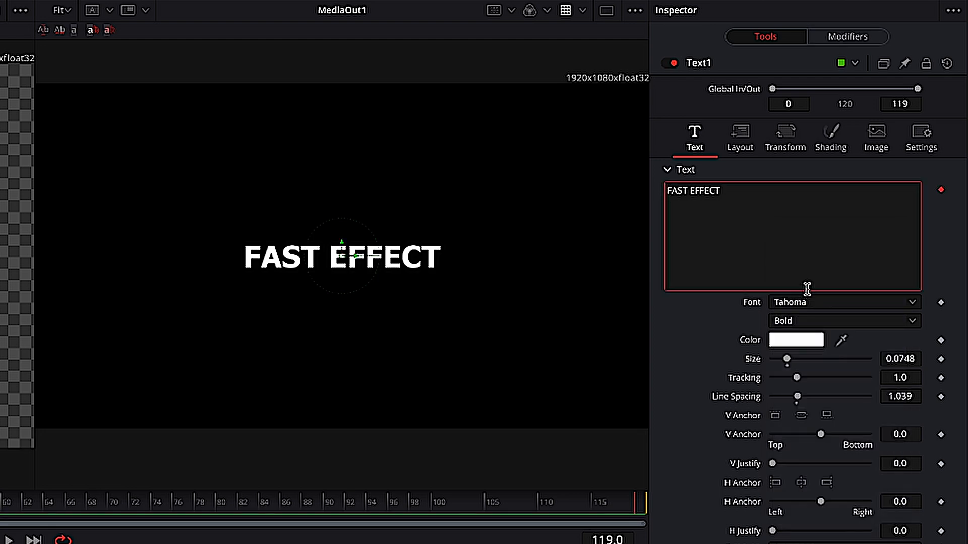
mouse_move(811, 295)
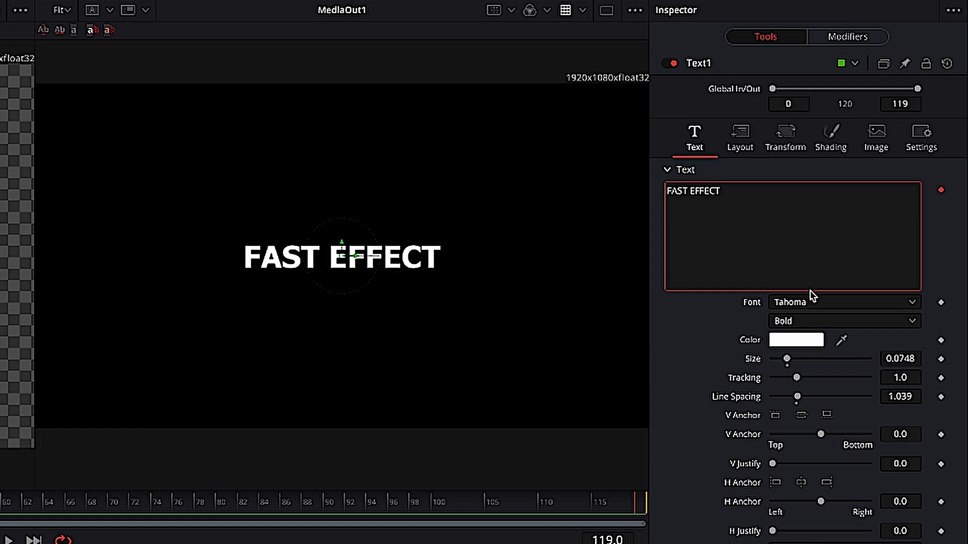
mouse_move(847, 43)
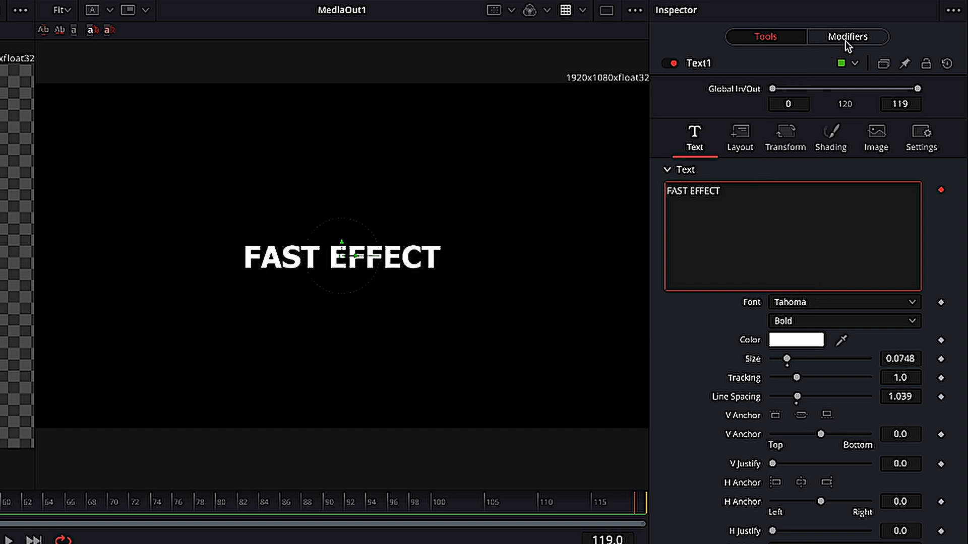
click(849, 36)
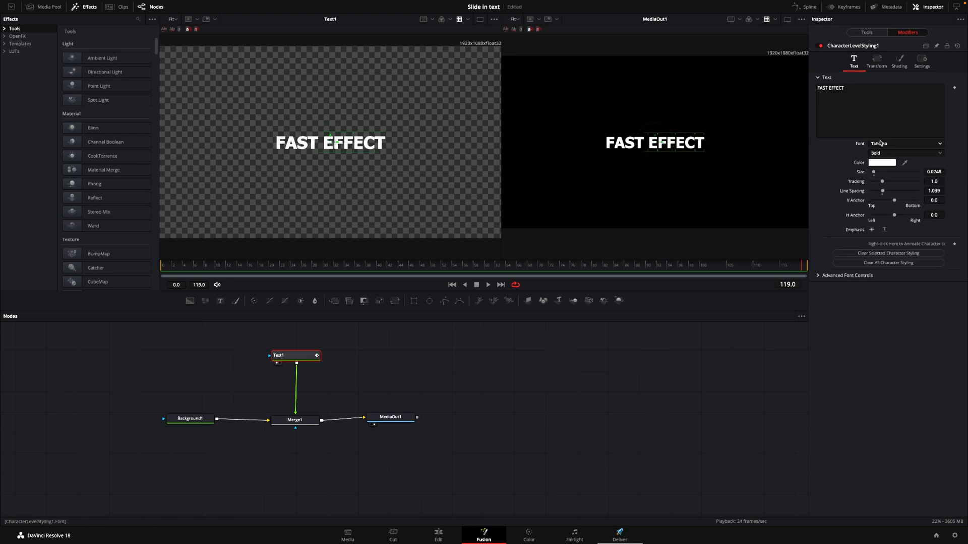
click(883, 163)
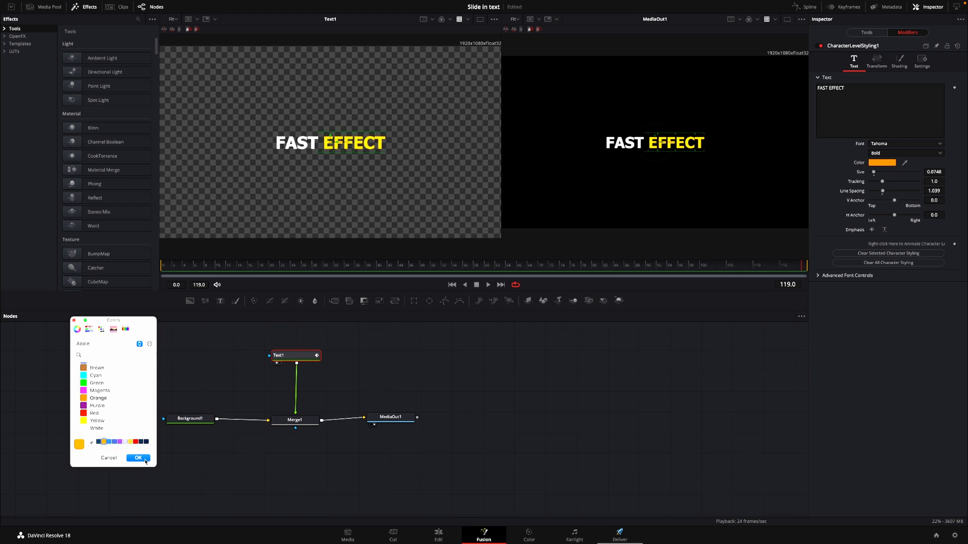
click(139, 458)
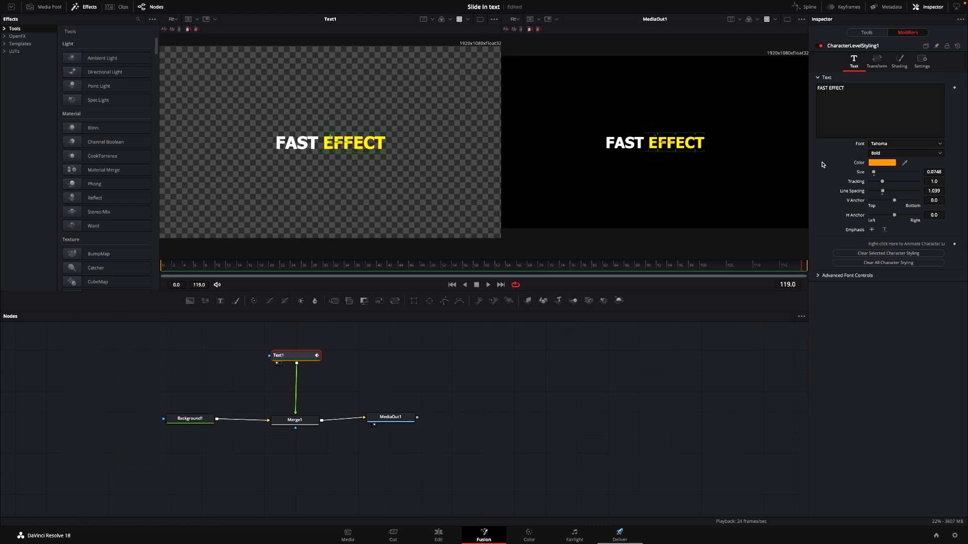
mouse_move(874, 172)
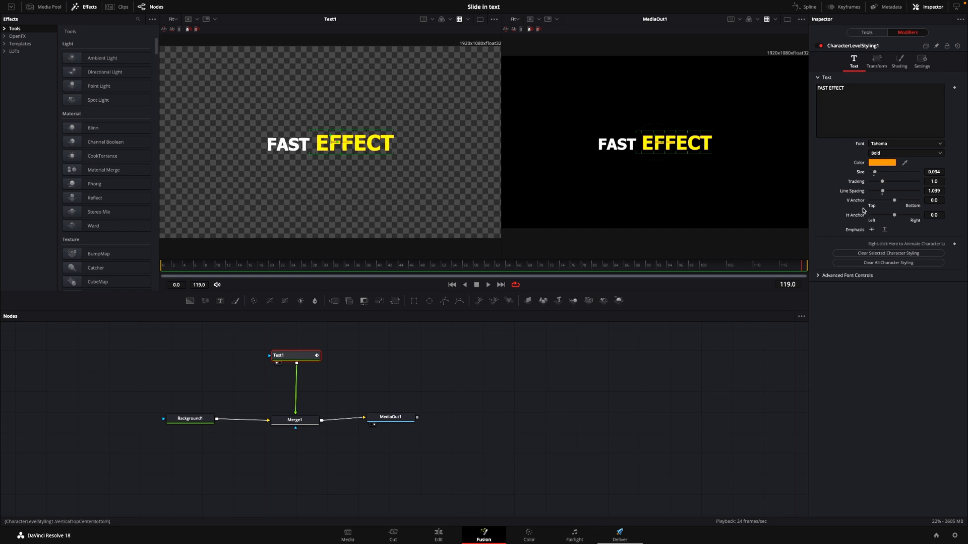
- Show Text1's Layout settings and move to frame 24 for the Center keyframe
click(866, 32)
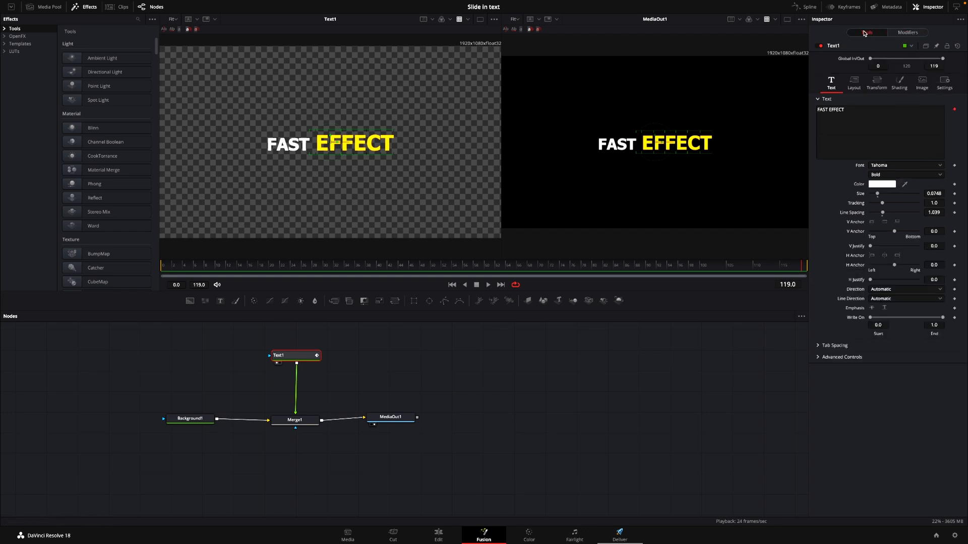
mouse_move(780, 195)
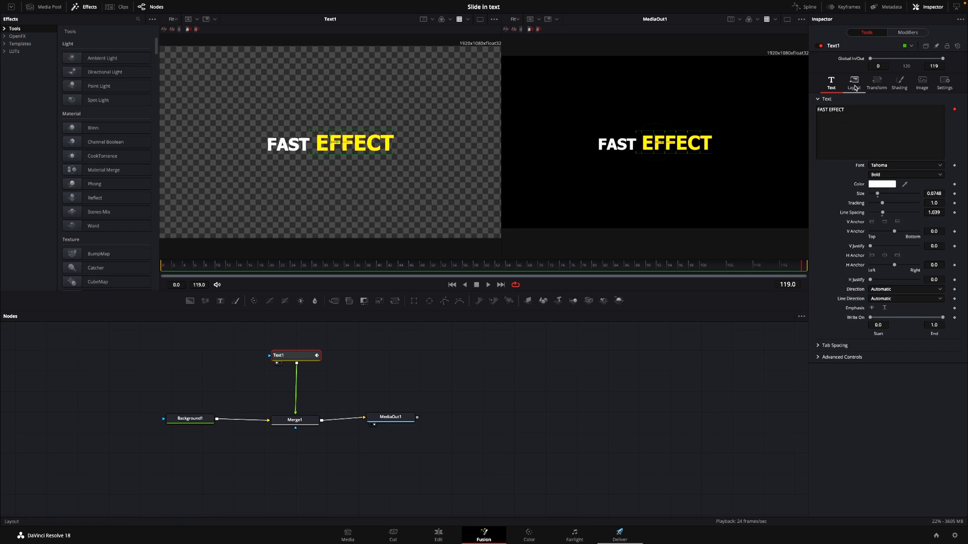
click(854, 82)
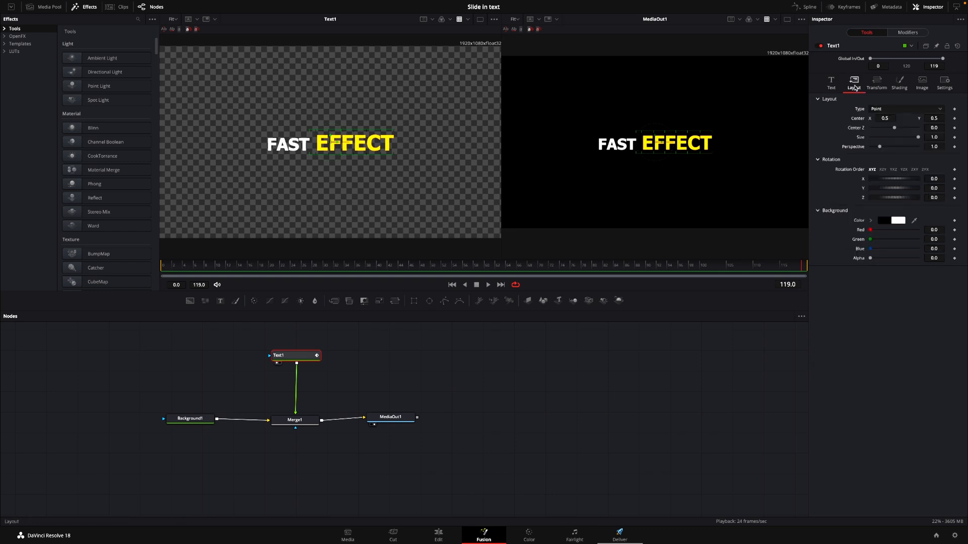
mouse_move(726, 196)
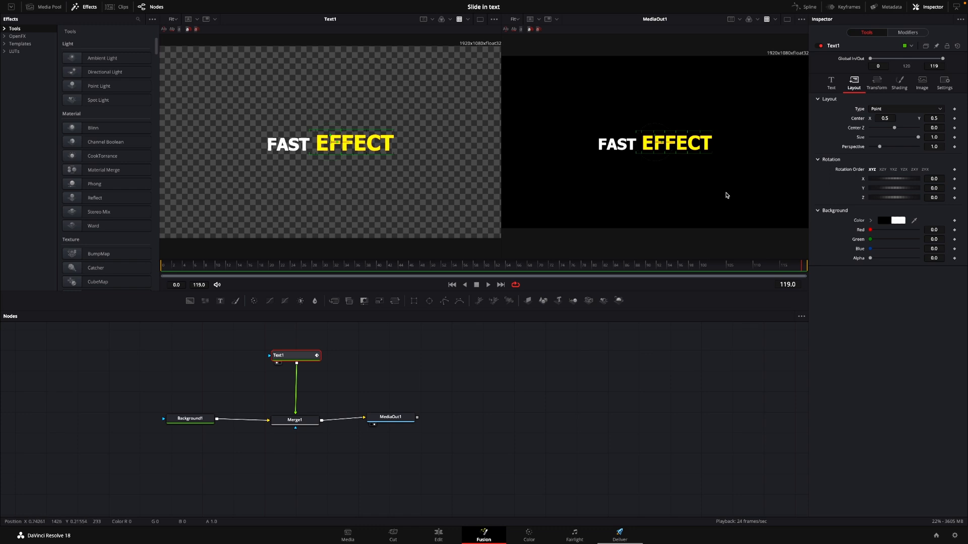
mouse_move(348, 293)
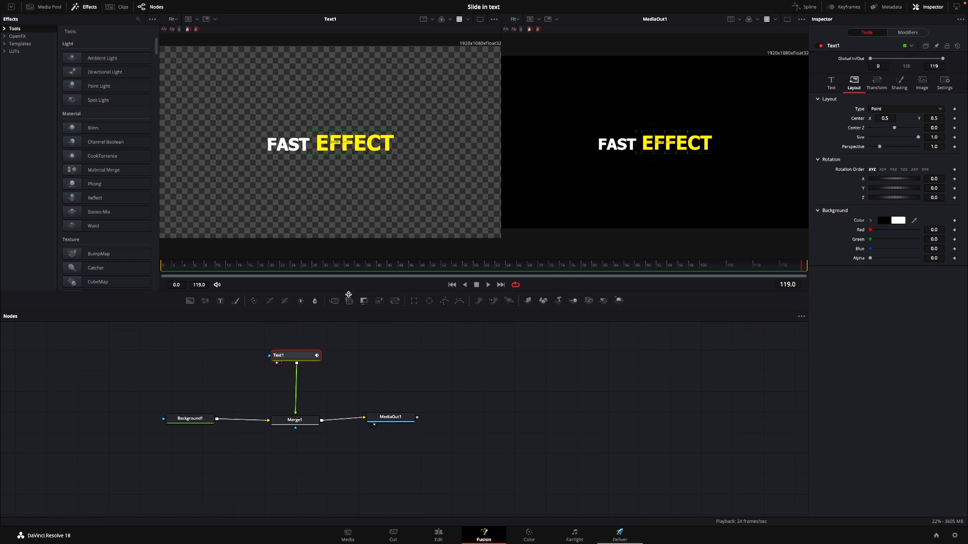
mouse_move(293, 270)
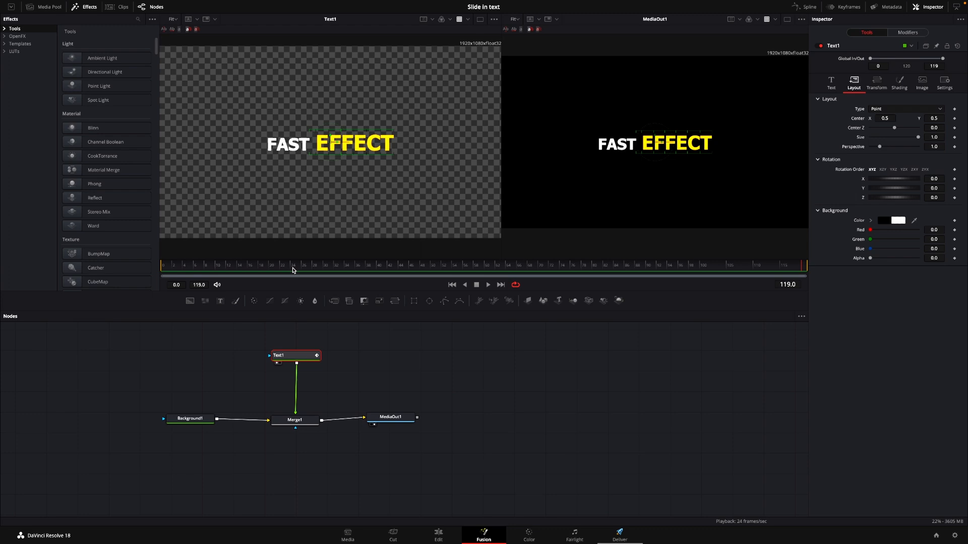
click(293, 265)
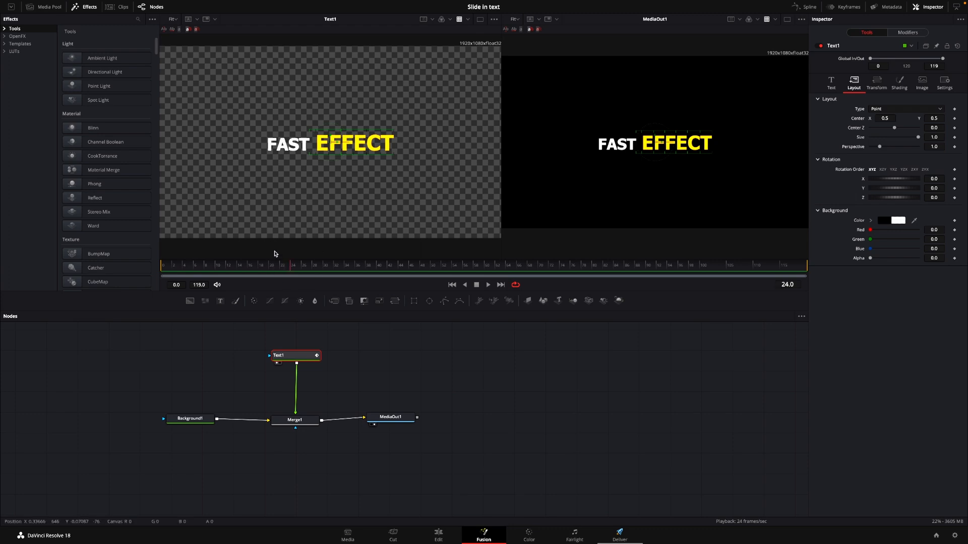
mouse_move(288, 256)
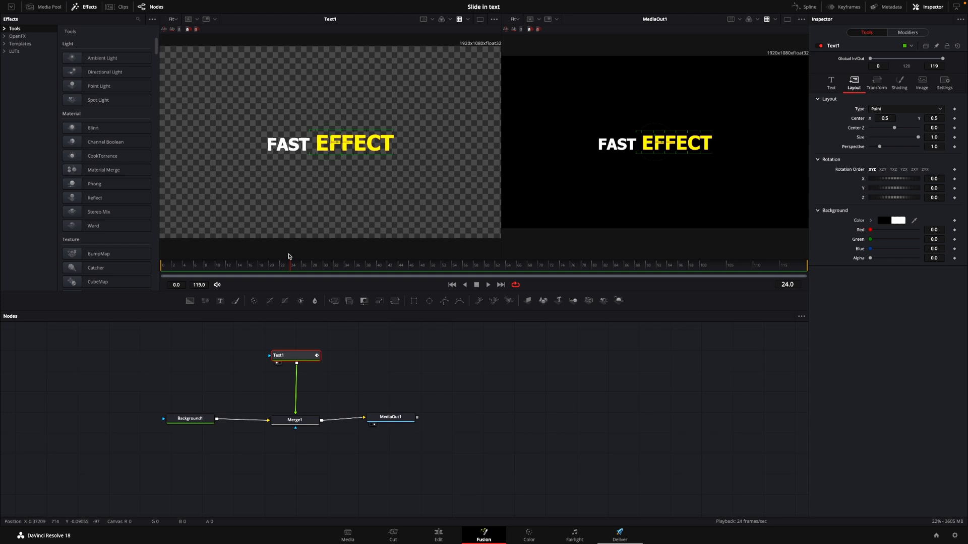
mouse_move(300, 277)
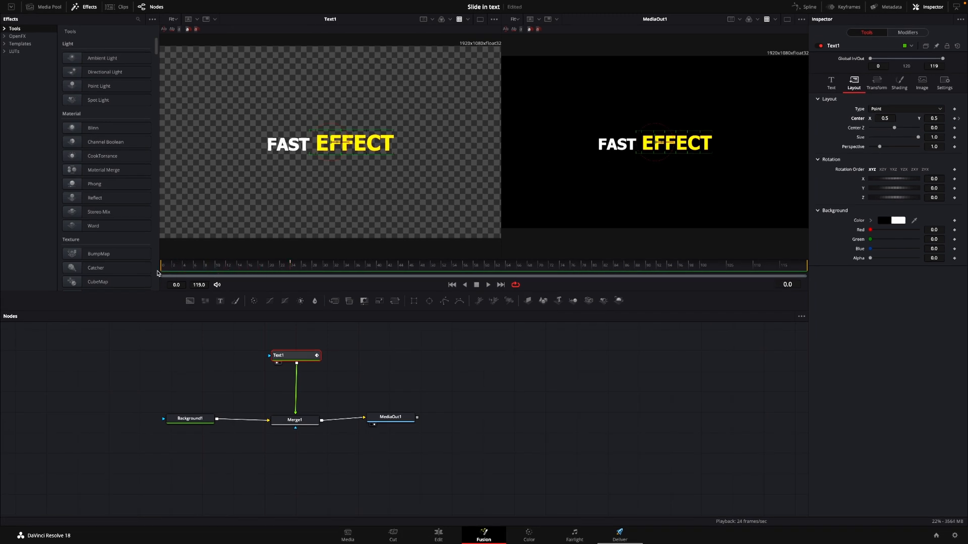
mouse_move(694, 158)
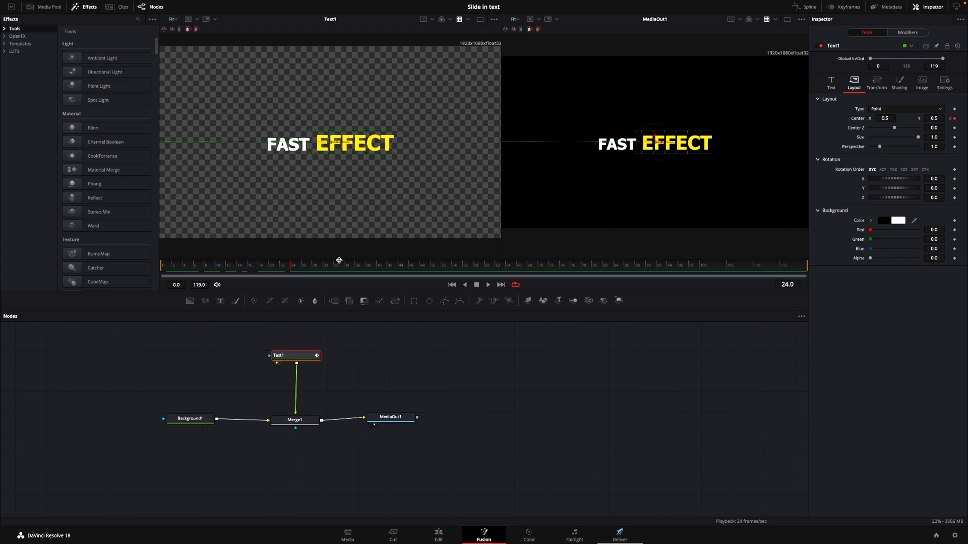
mouse_move(648, 133)
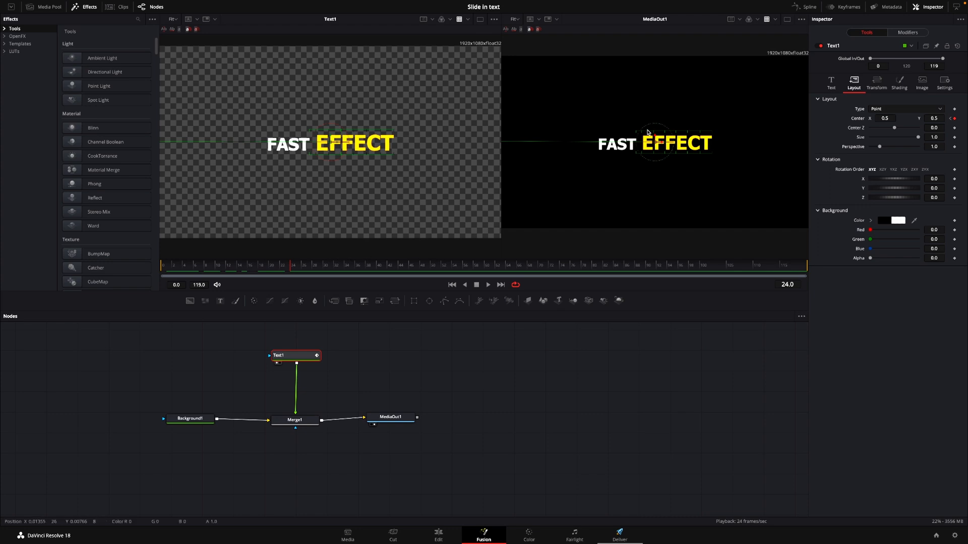
- Ease the displacement keyframes with Out Back Cubic in the Spline editor and review the bounce
click(807, 7)
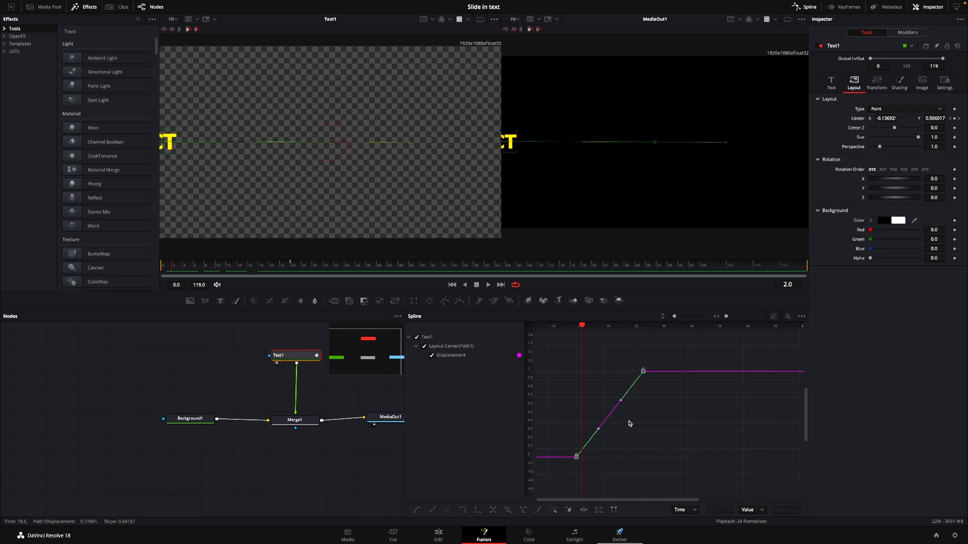
right_click(629, 424)
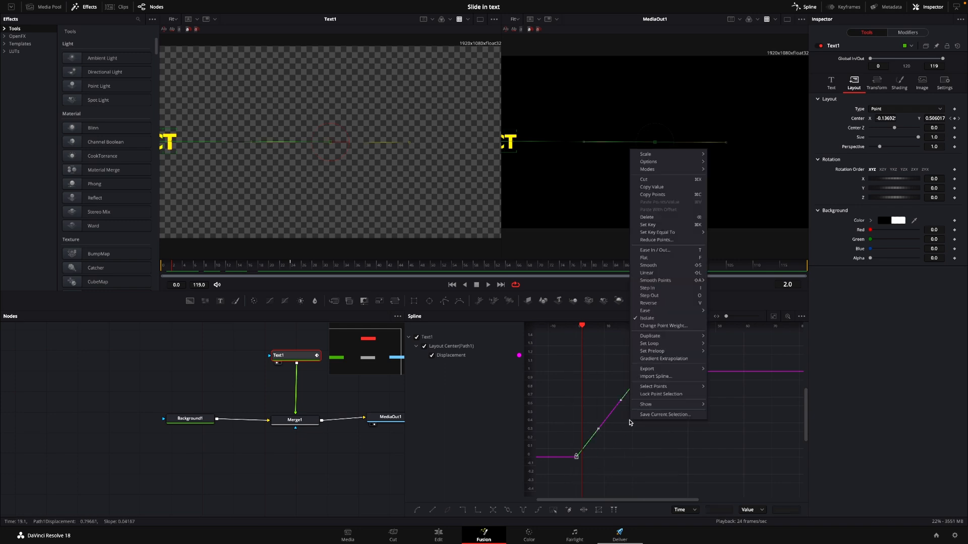
mouse_move(666, 332)
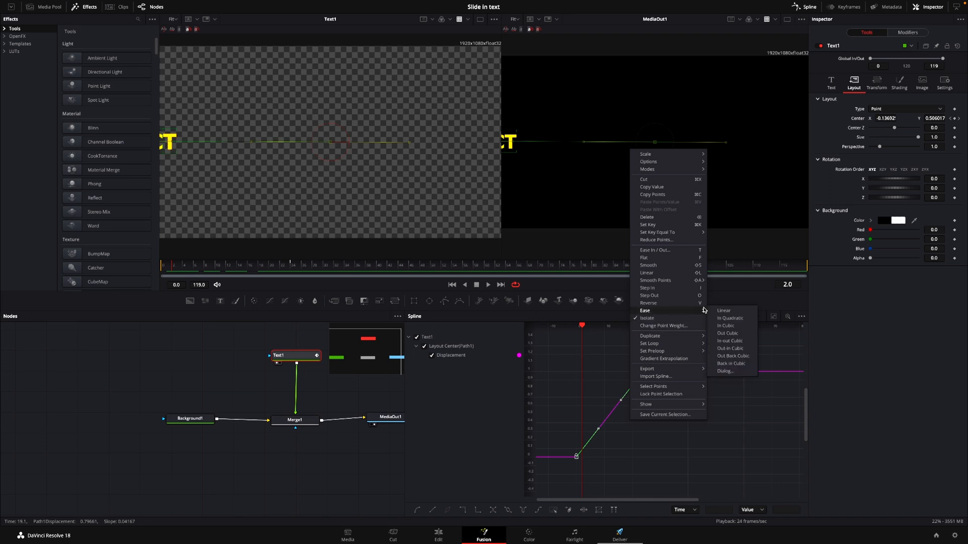
mouse_move(724, 310)
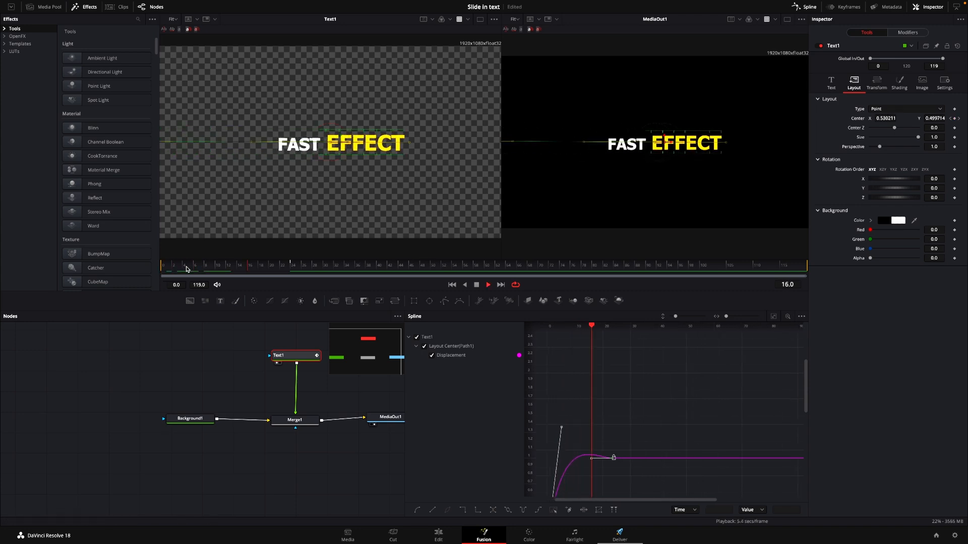
click(285, 265)
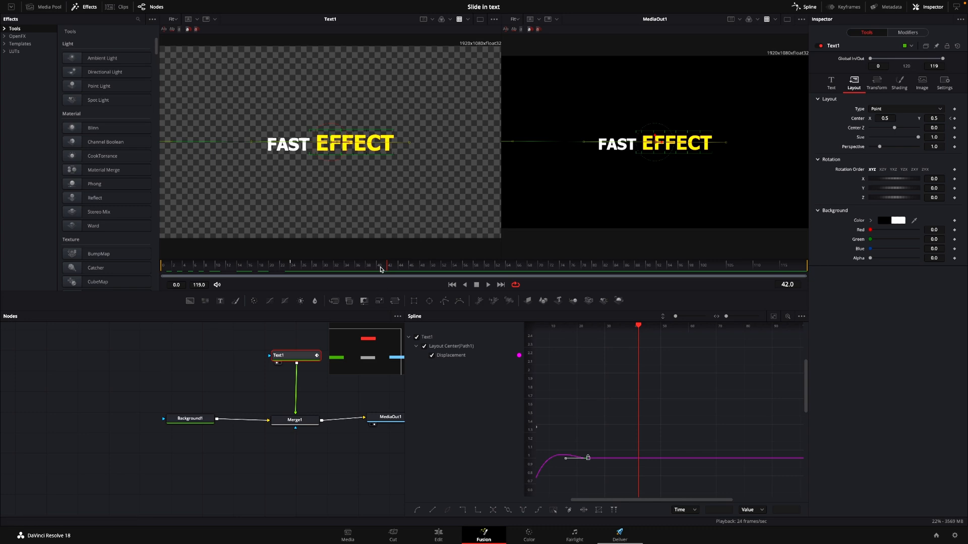
- Move the playhead to the slide frames where Rotation Z is keyframed at -10 and 0
click(338, 266)
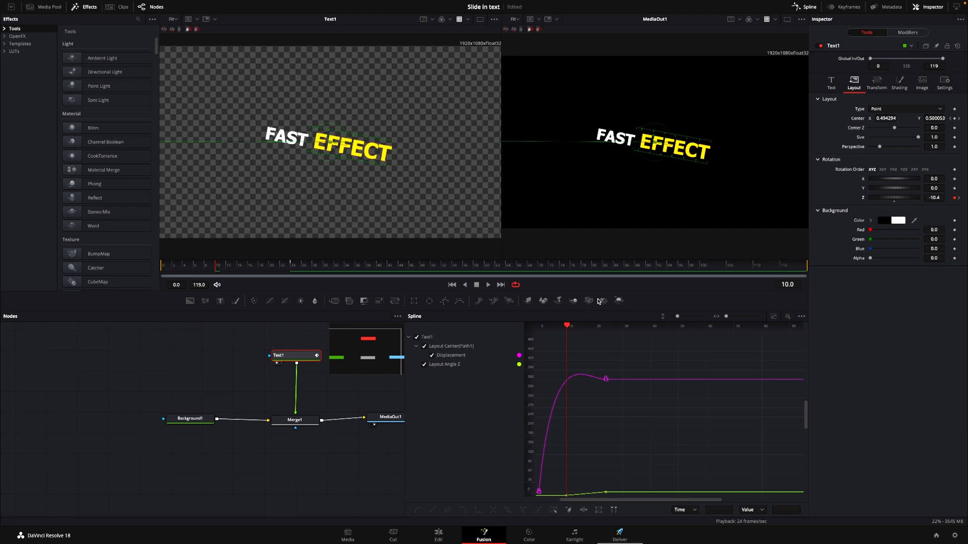
click(205, 264)
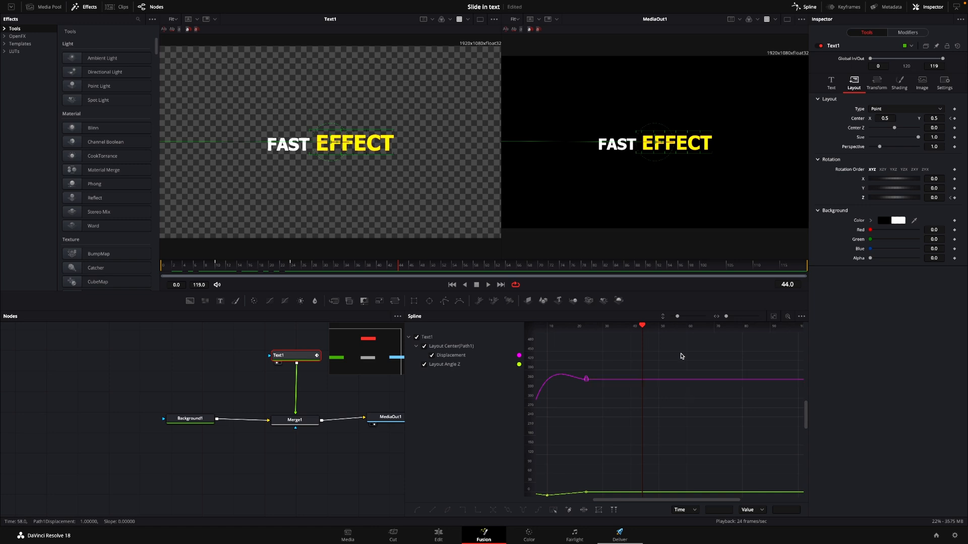
mouse_move(678, 375)
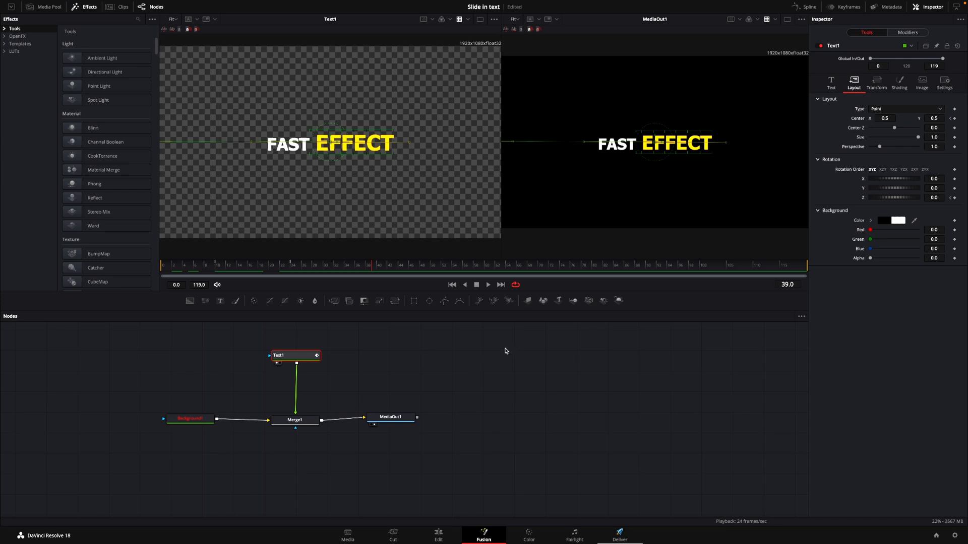
mouse_move(292, 372)
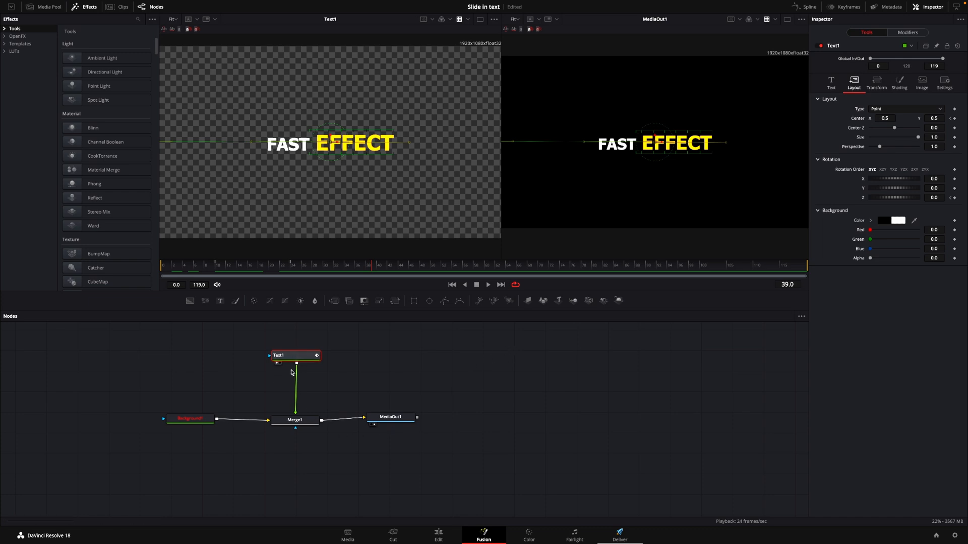
mouse_move(305, 362)
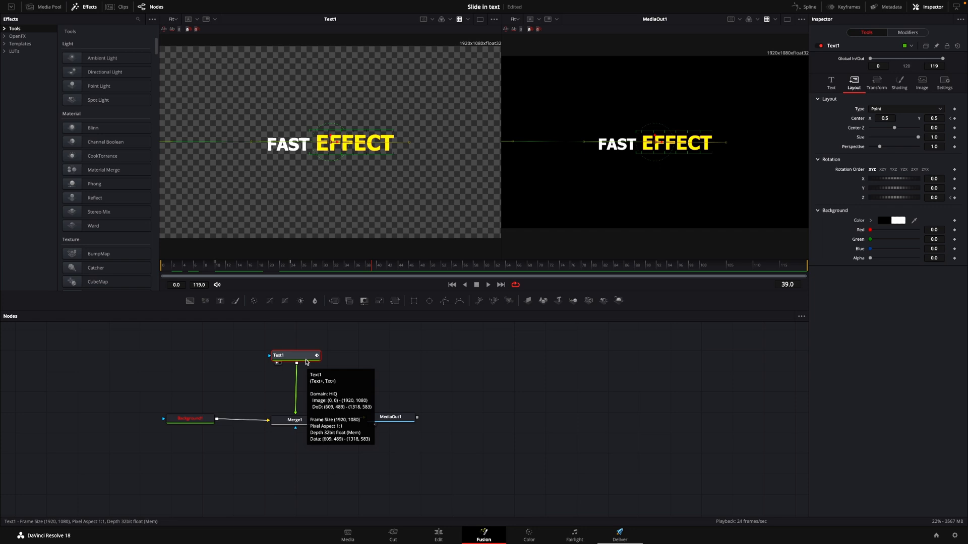
- Enable Motion Blur in Text1's Settings
click(944, 81)
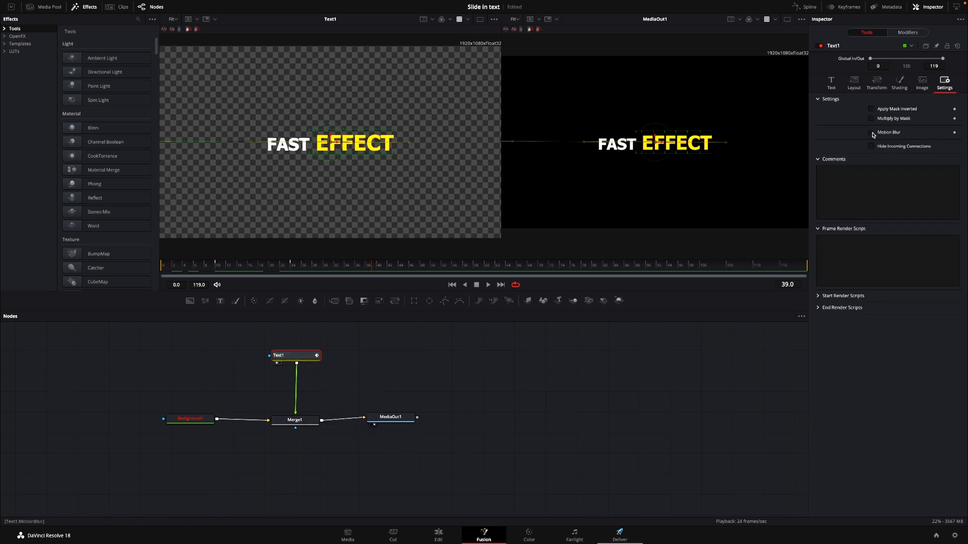
click(871, 132)
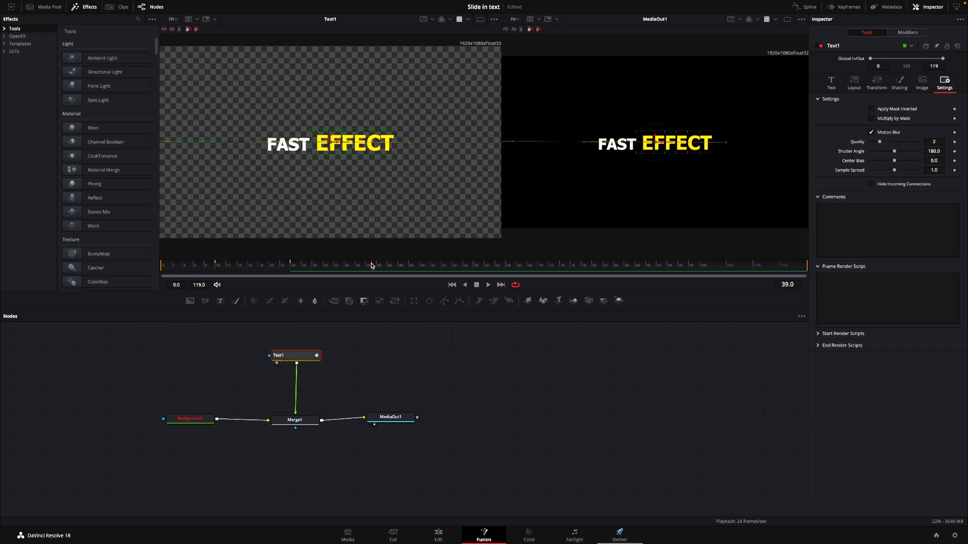